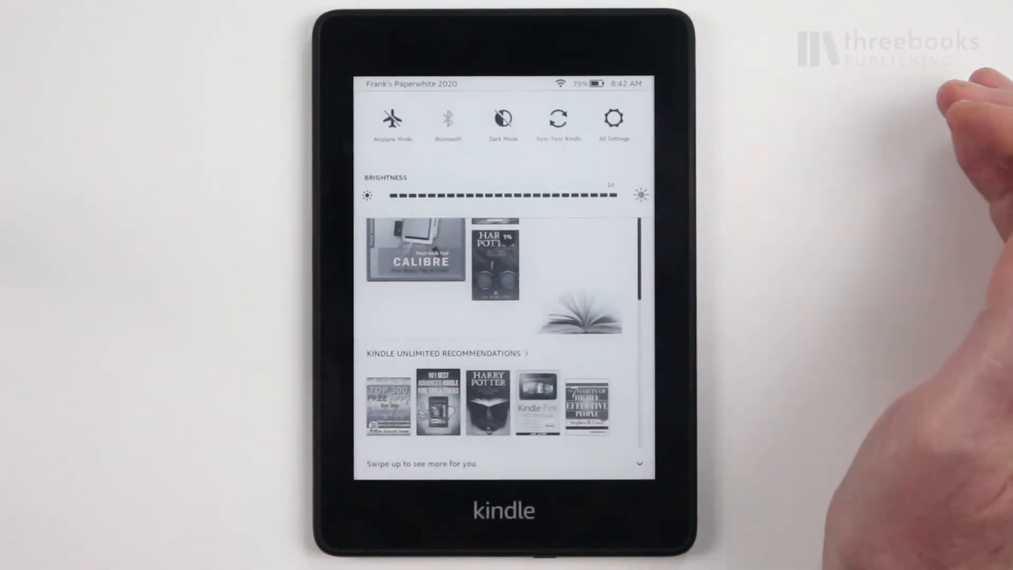
Go from quick settings to All Settings and view Your Account details
{"action": "left_click", "coordinate": [613, 123]}
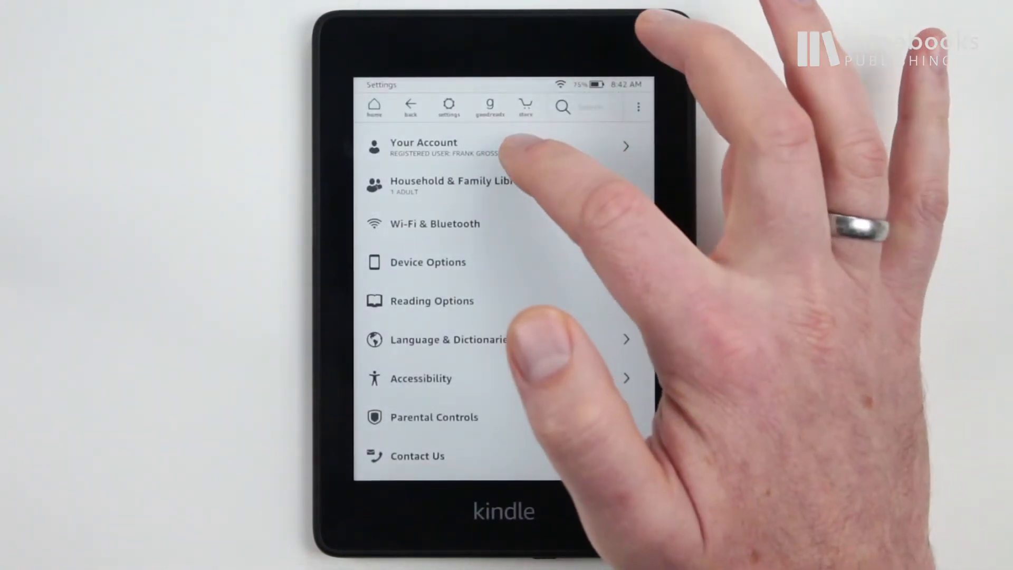
{"action": "left_click", "coordinate": [423, 147]}
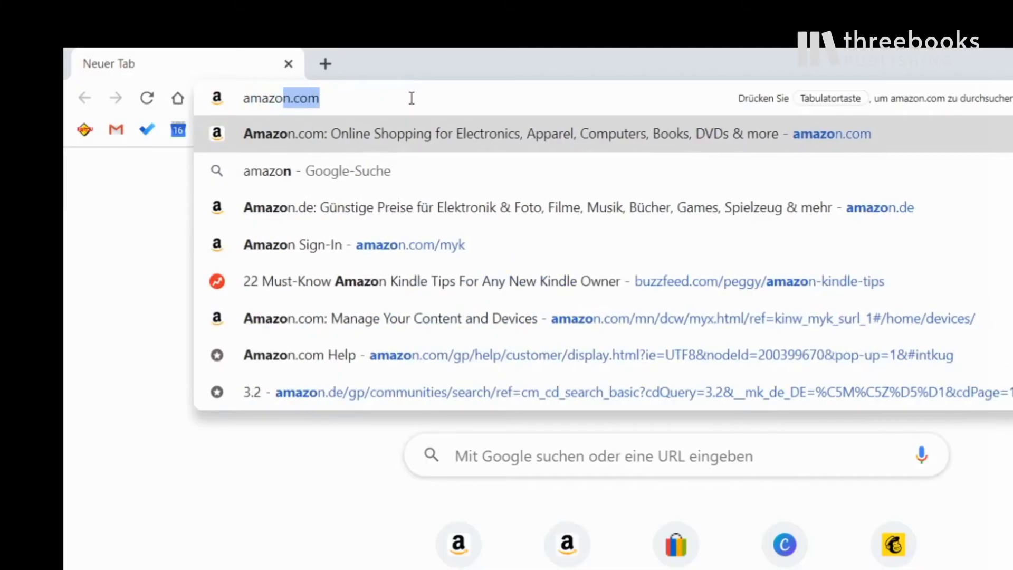
Go to amazon.com/myk and show the Preferences of Manage Your Content and Devices
{"action": "type", "text": "/"}
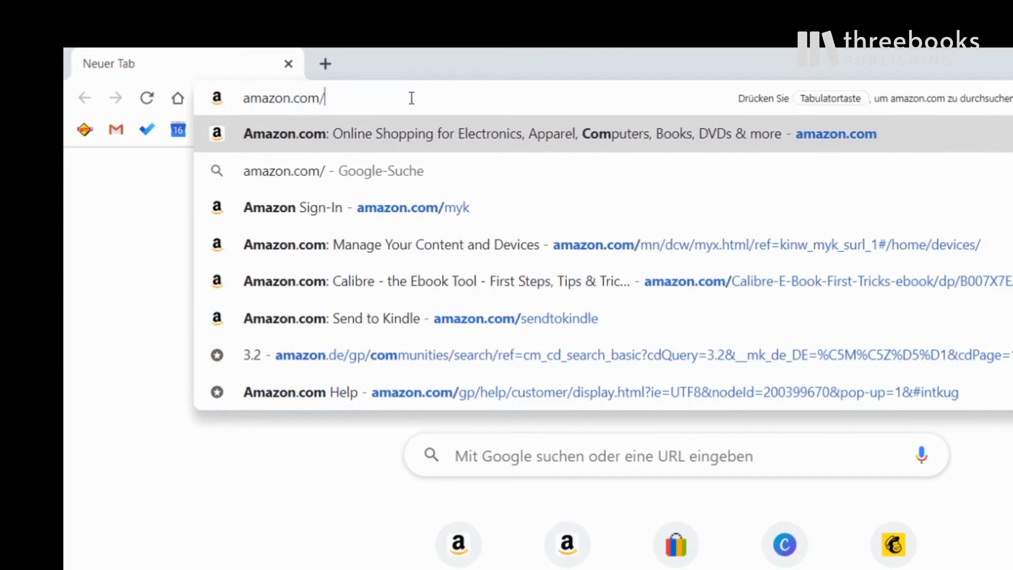
{"action": "type", "text": "myk"}
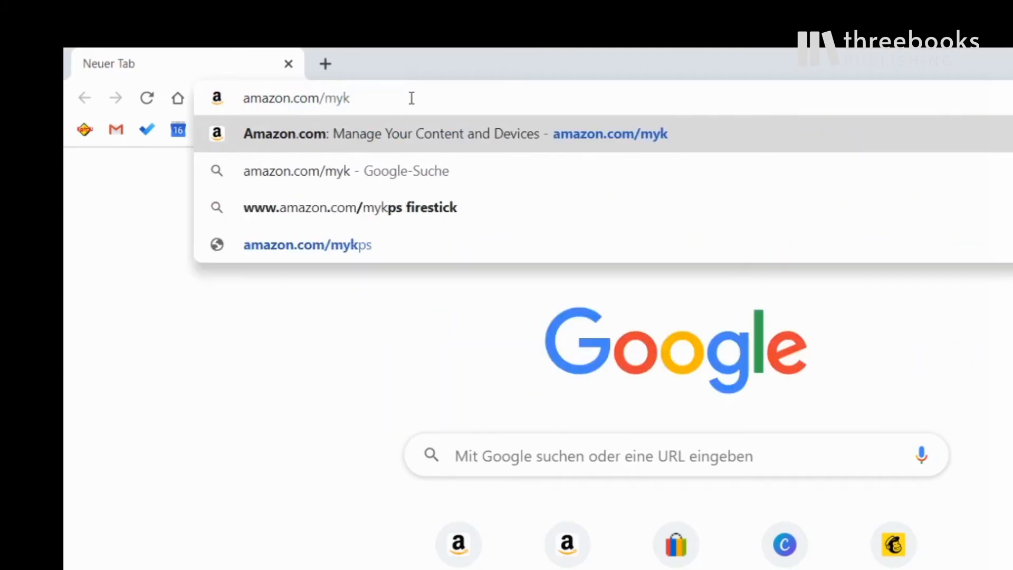
{"action": "left_click", "coordinate": [448, 134]}
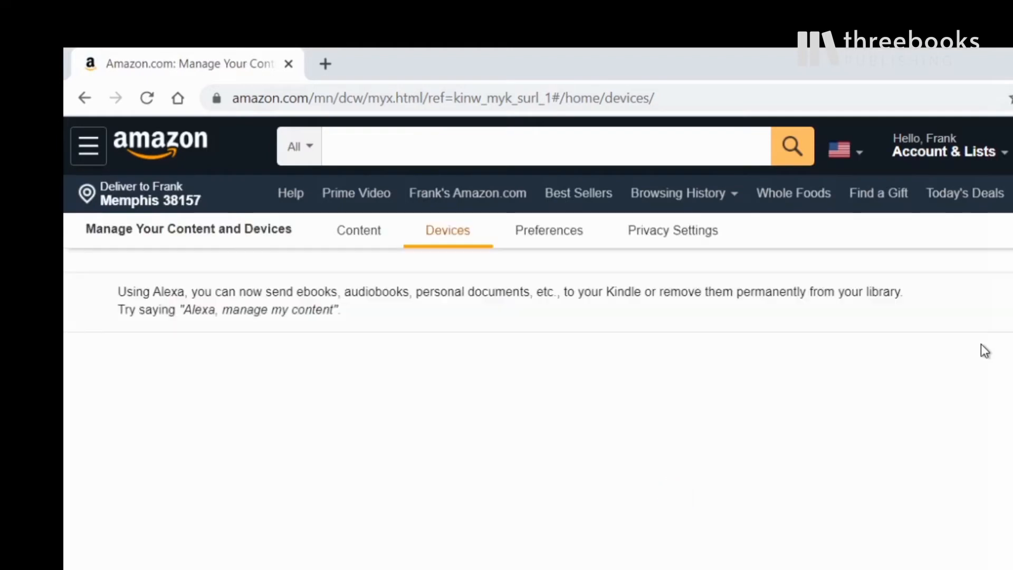
{"action": "left_click", "coordinate": [447, 230]}
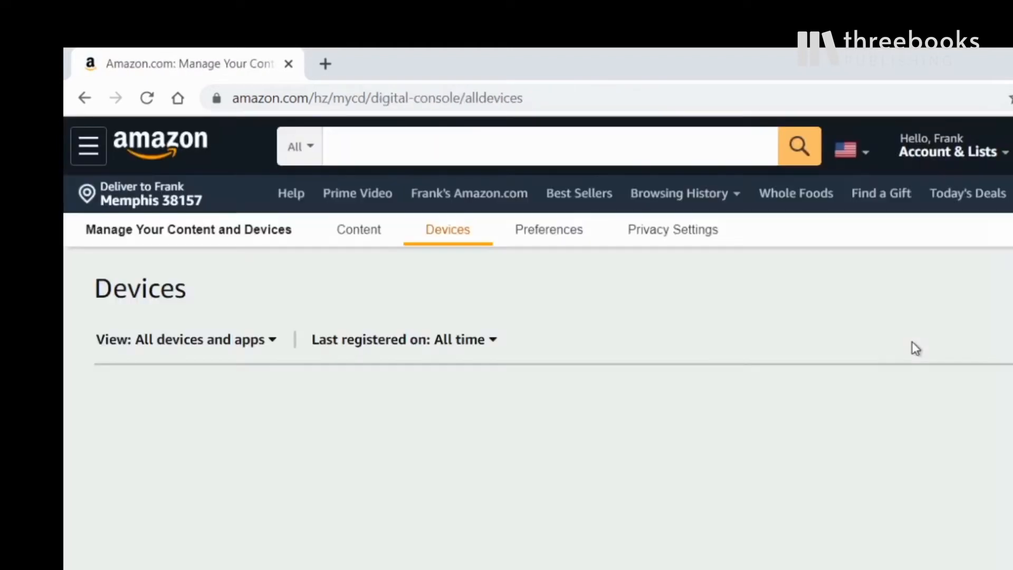
{"action": "left_click", "coordinate": [547, 229]}
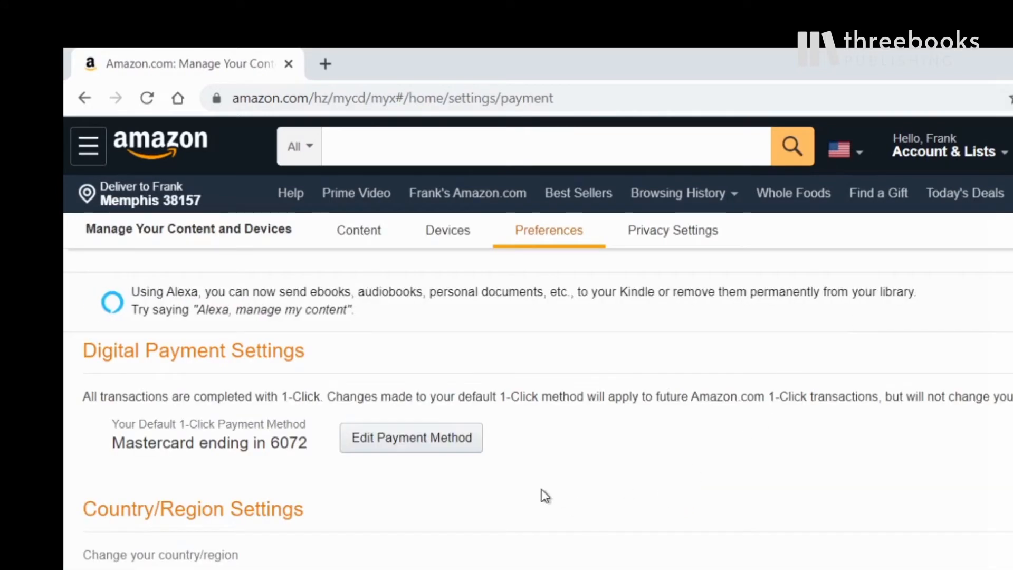
Expand Personal Document Settings to reveal the approved e-mail list
{"action": "scroll", "scroll_direction": "down", "scroll_amount": 3}
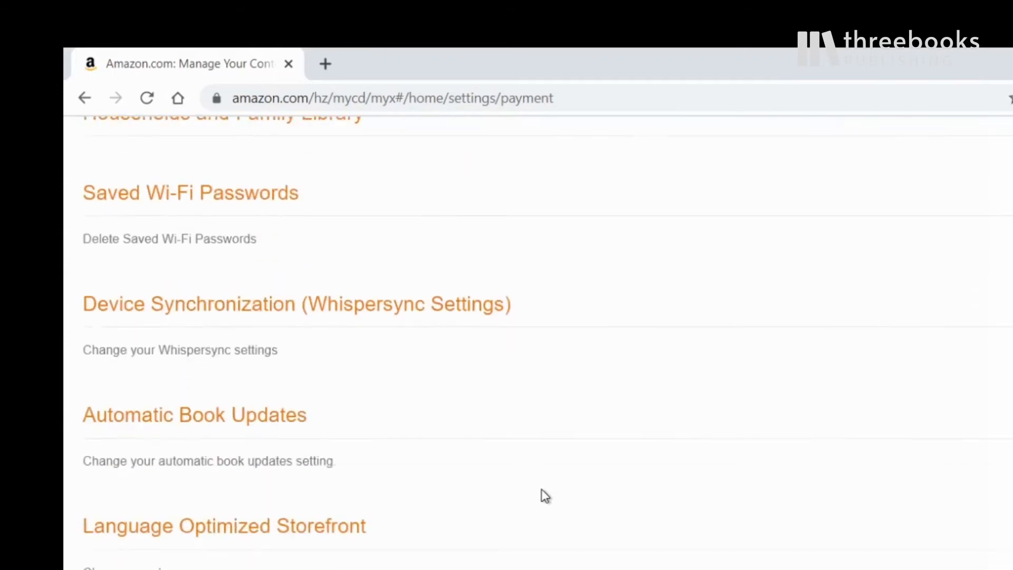
{"action": "scroll", "scroll_direction": "down", "scroll_amount": 3}
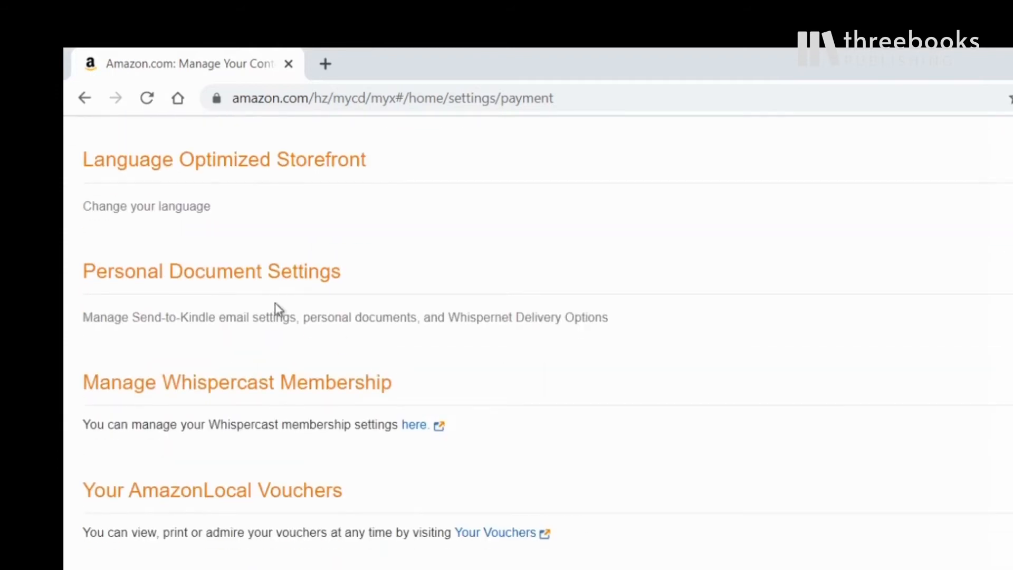
{"action": "left_click", "coordinate": [211, 271]}
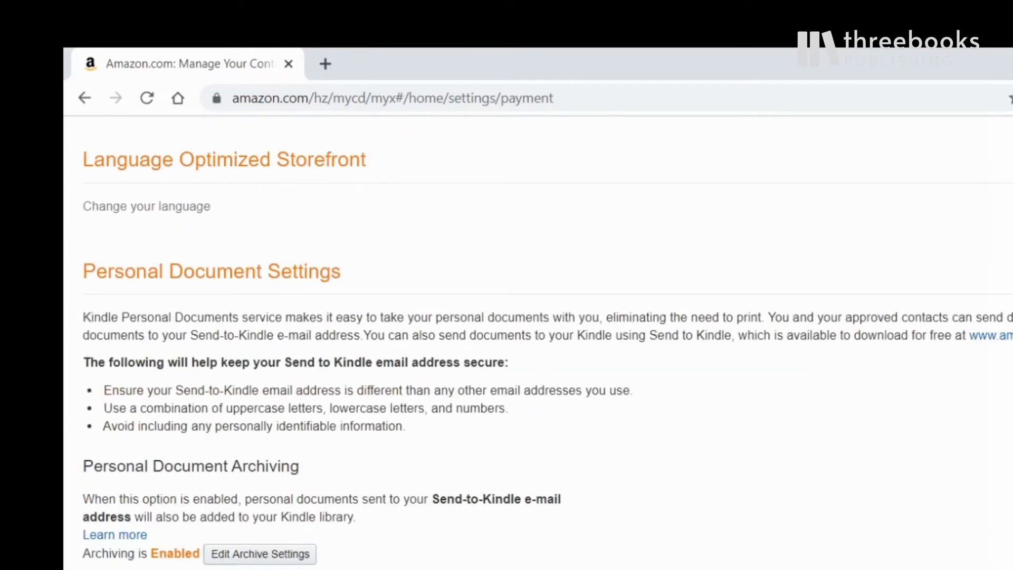
{"action": "mouse_move", "coordinate": [384, 484]}
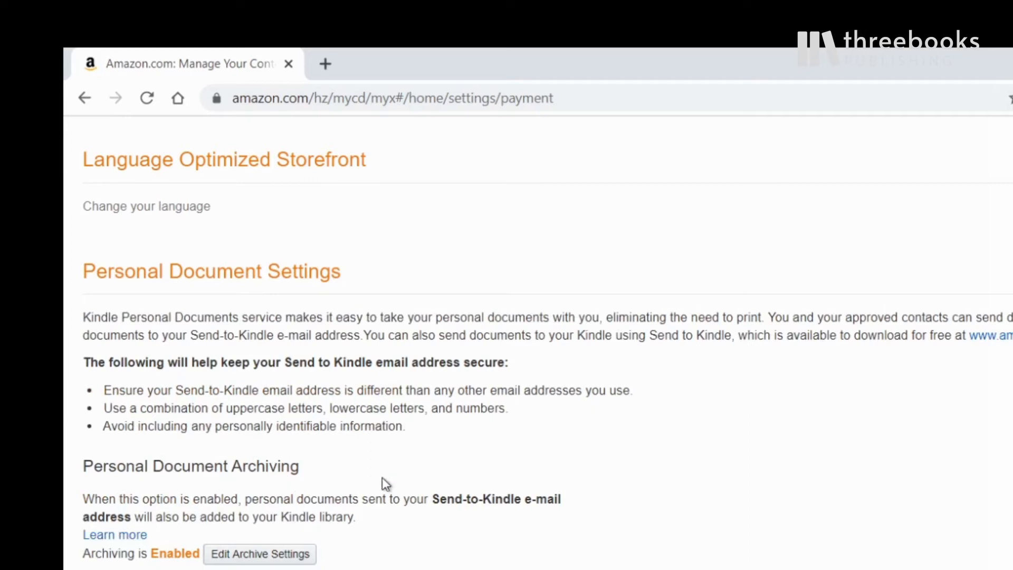
{"action": "scroll", "scroll_direction": "down", "scroll_amount": 3}
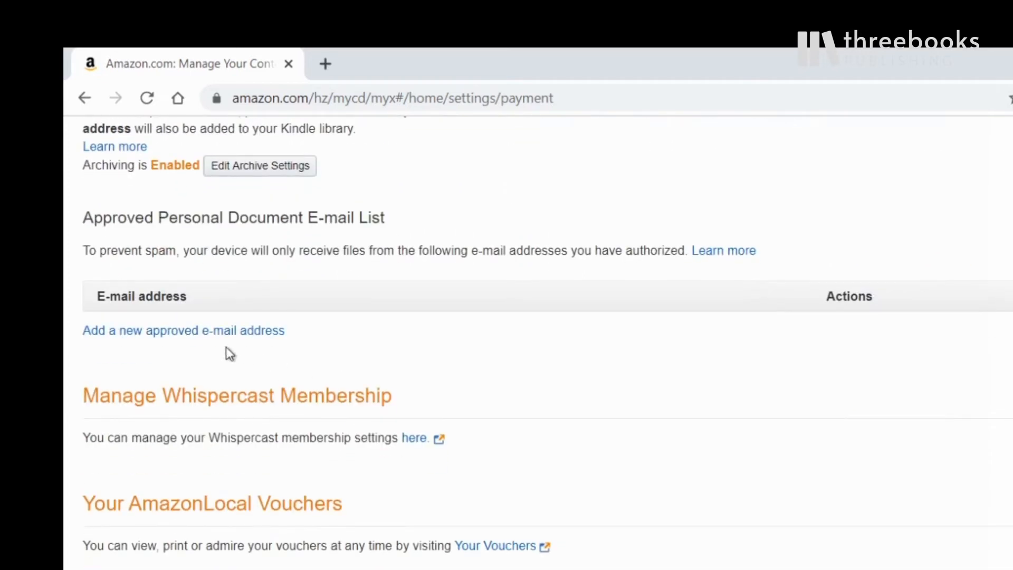
{"action": "left_click", "coordinate": [183, 331]}
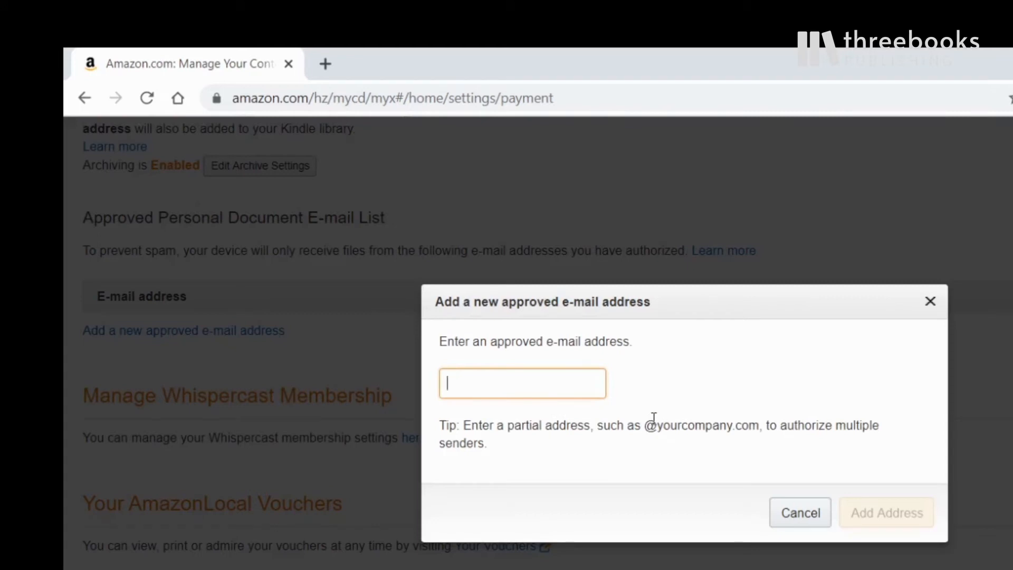
{"action": "mouse_move", "coordinate": [743, 411]}
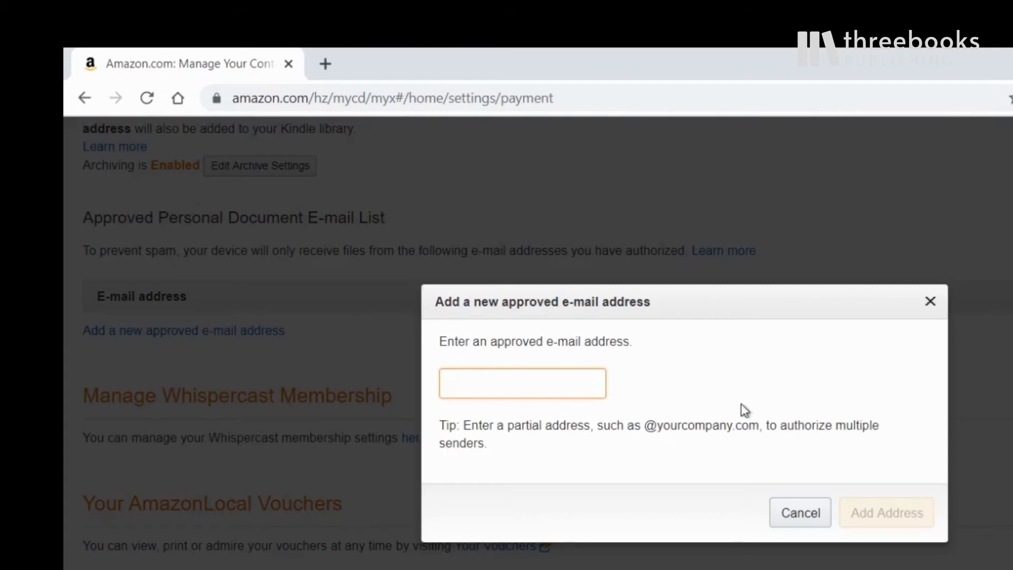
{"action": "type", "text": "your"}
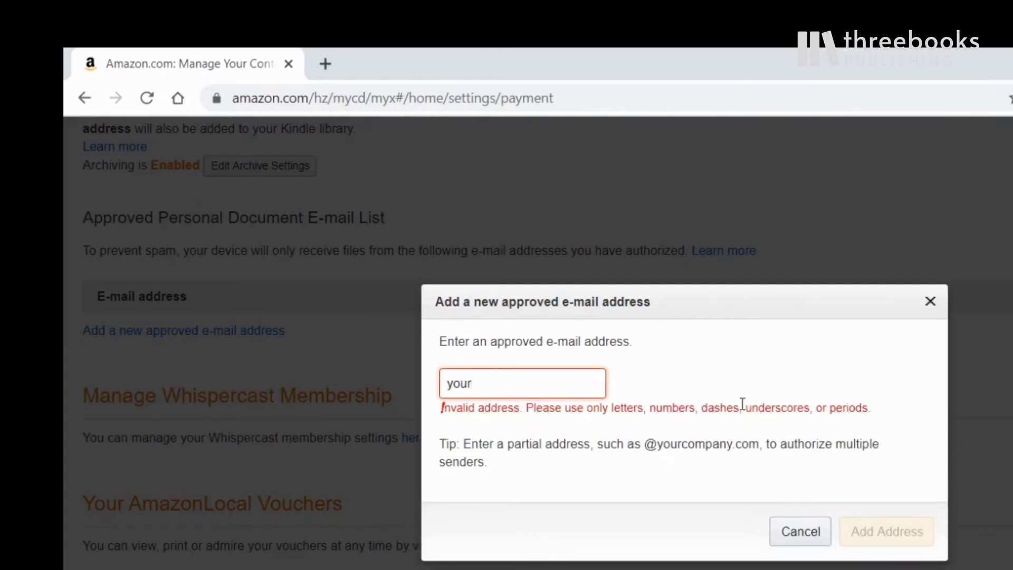
{"action": "type", "text": "friend"}
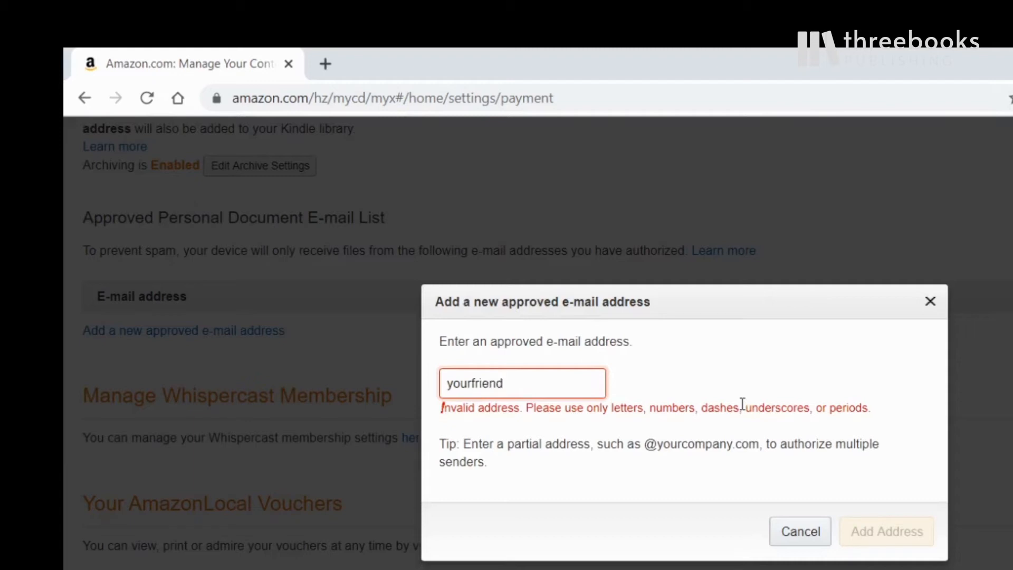
{"action": "type", "text": "@"}
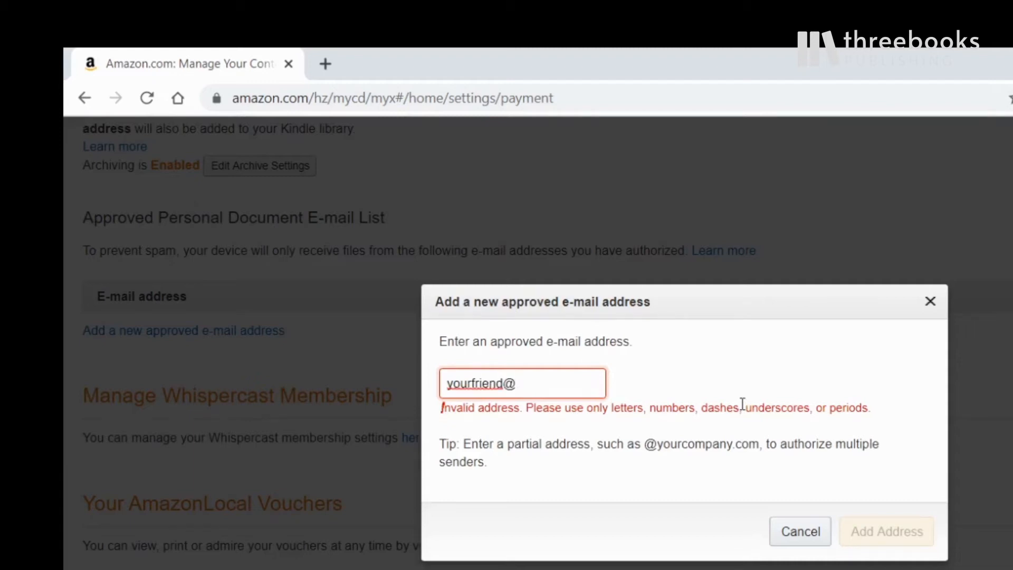
{"action": "type", "text": "somew"}
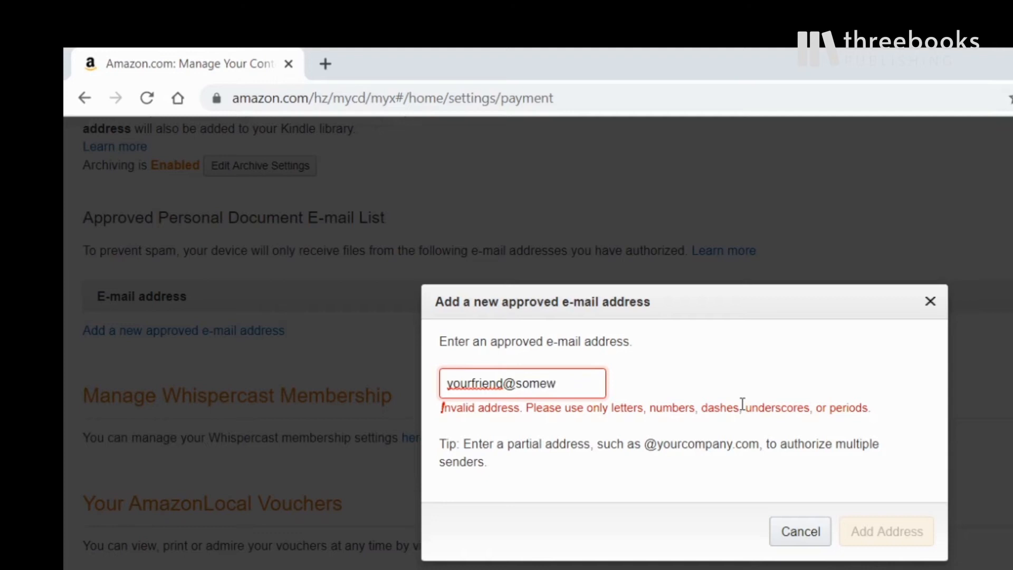
{"action": "type", "text": "here.com"}
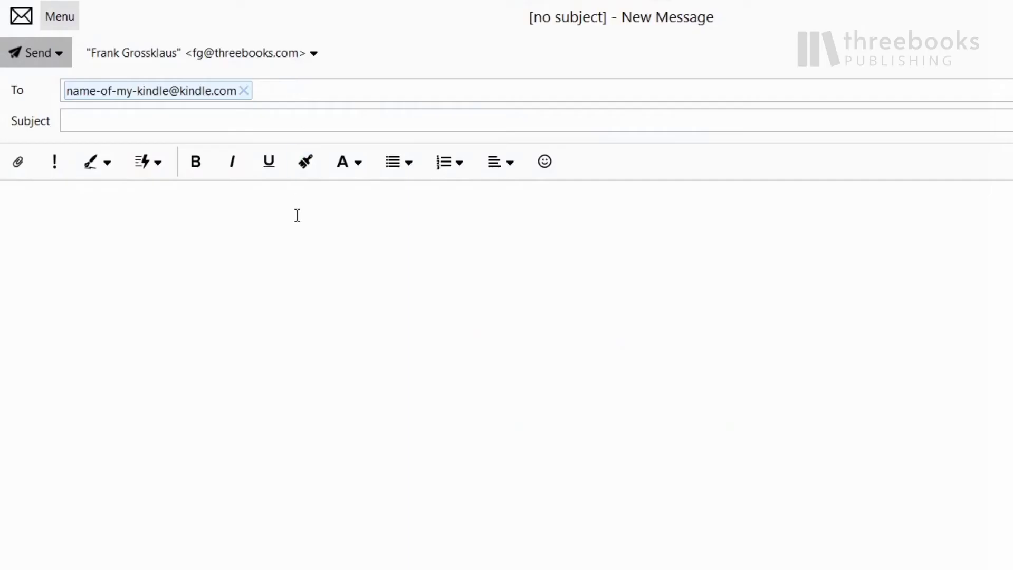
Write 'up to 25', 'up to 50 MB' and 'compress to ZIP' in the message body
{"action": "type", "text": "up t"}
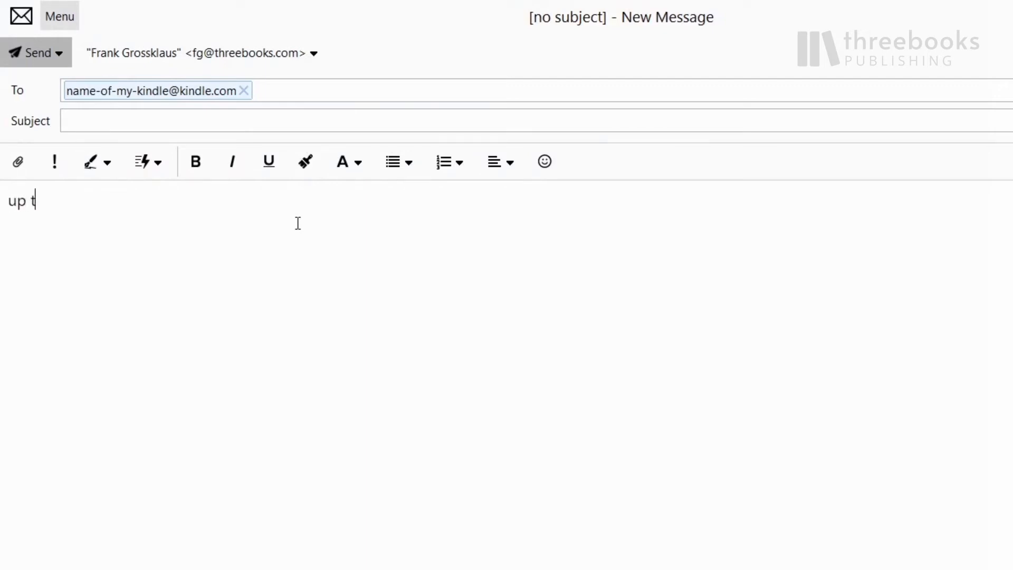
{"action": "type", "text": "o 25 files"}
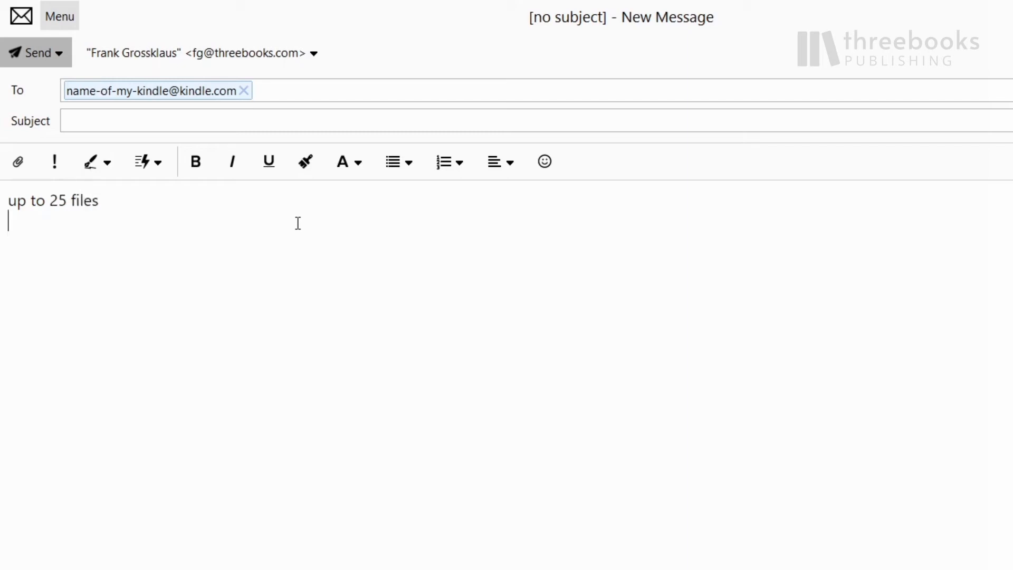
{"action": "type", "text": "up to"}
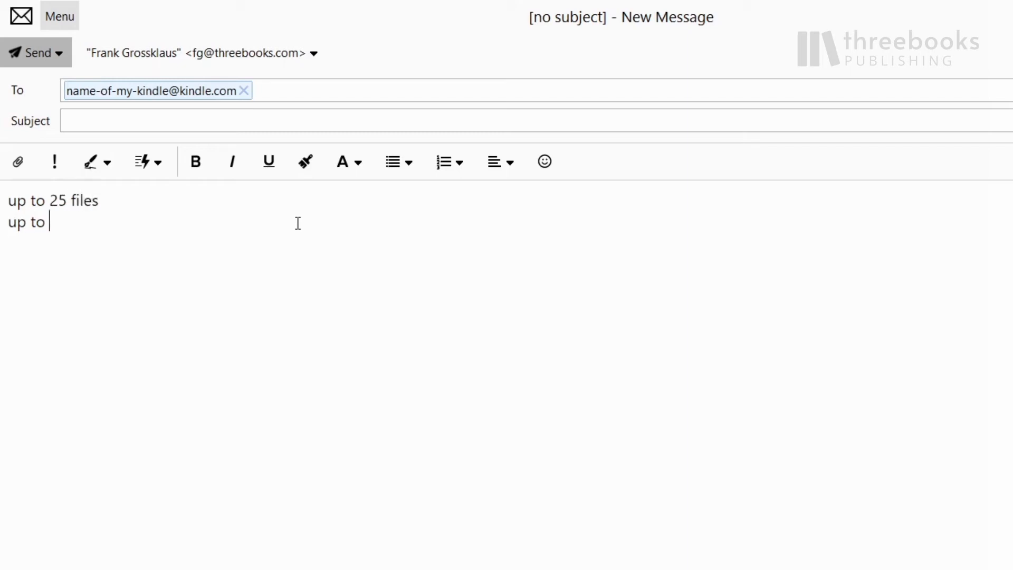
{"action": "type", "text": "50 M"}
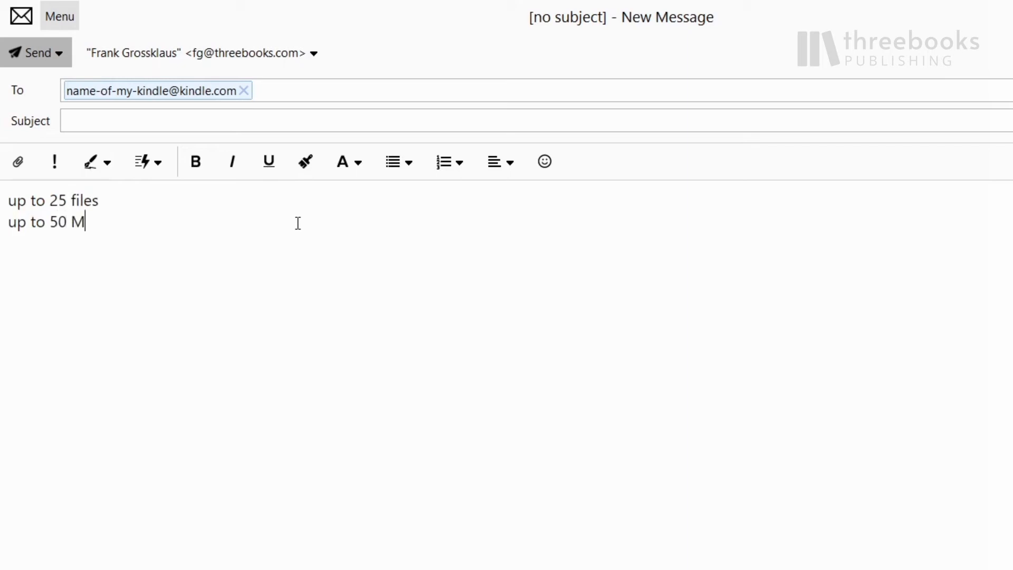
{"action": "type", "text": "B"}
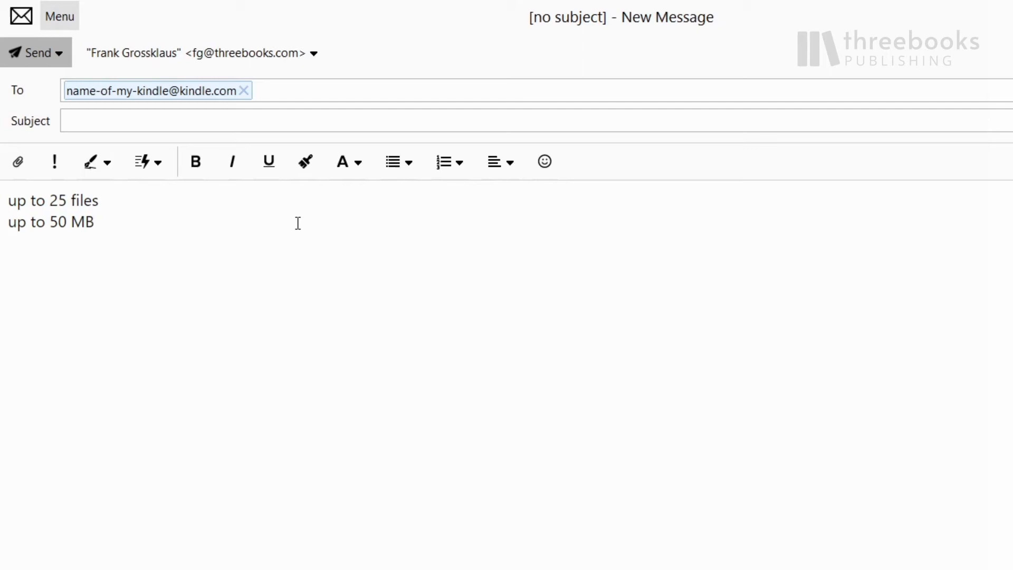
{"action": "type", "text": "compress"}
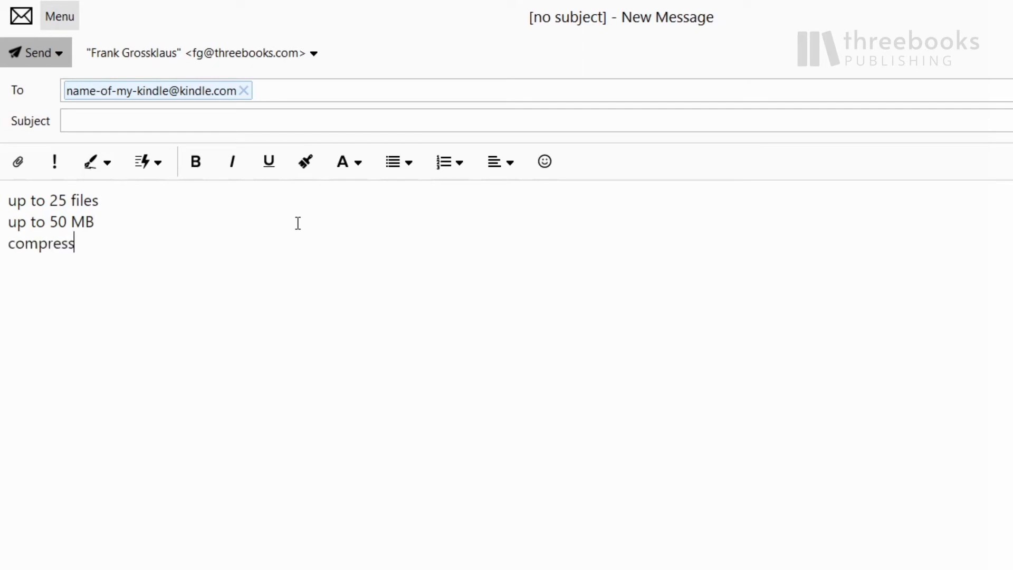
{"action": "type", "text": "to Z"}
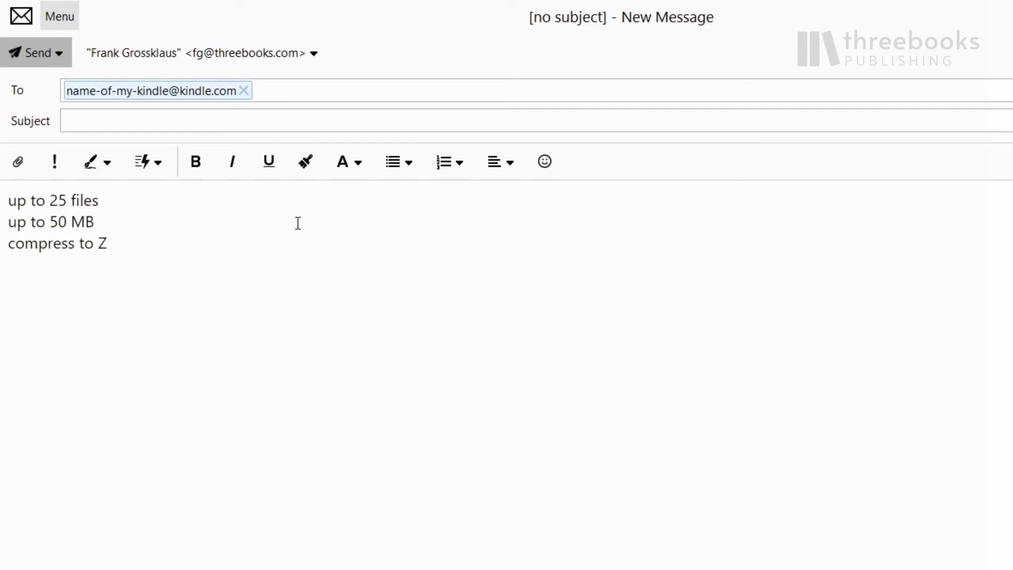
{"action": "type", "text": "IP"}
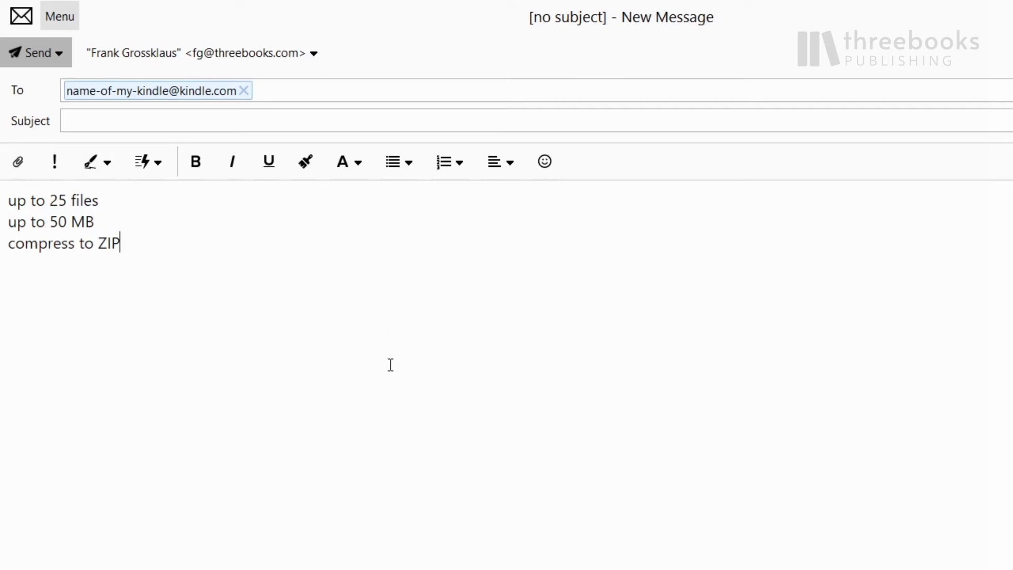
{"action": "mouse_move", "coordinate": [303, 331]}
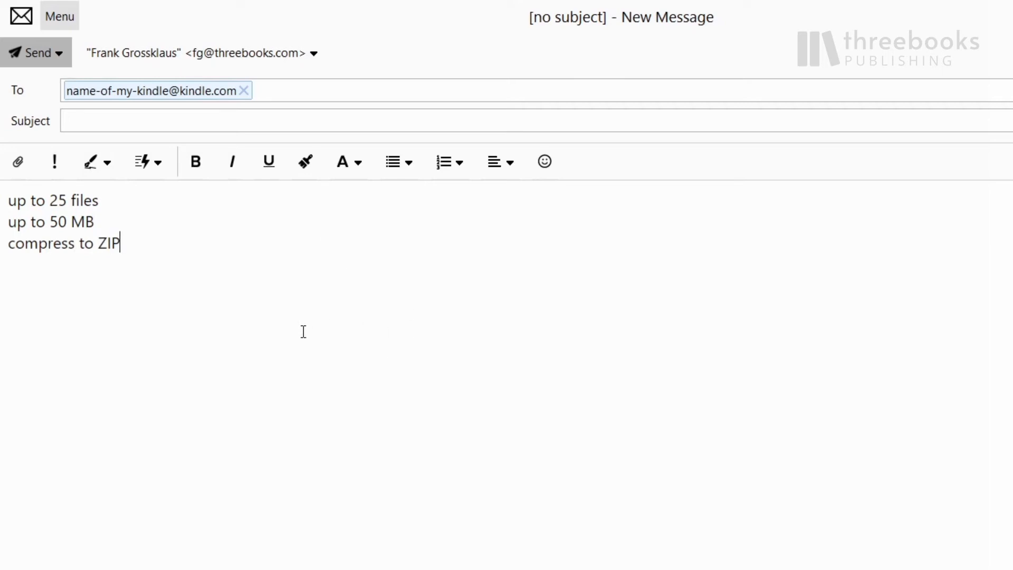
{"action": "mouse_move", "coordinate": [7, 180]}
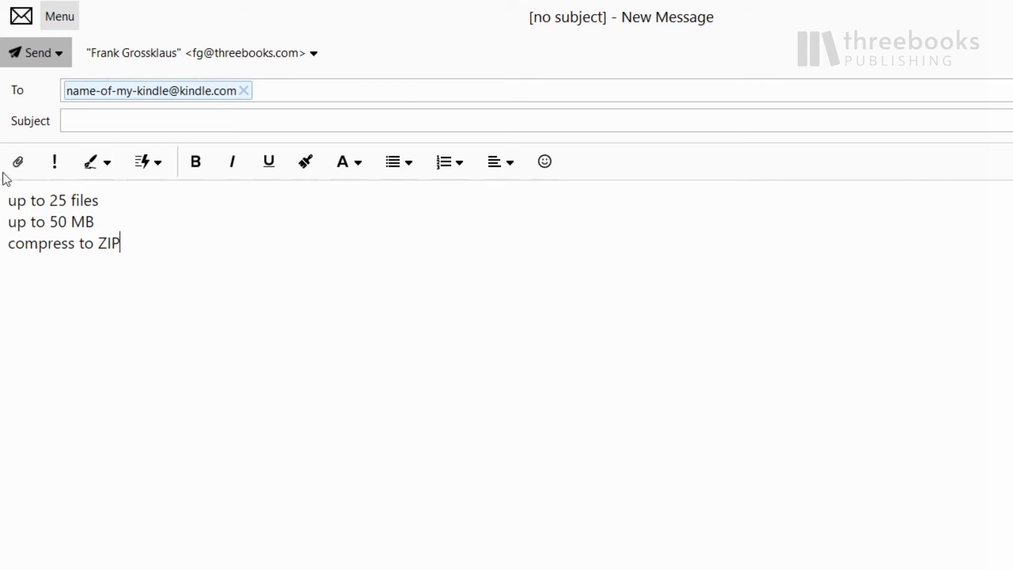
Attach Filetosendtokindle.zip and then Filetosendtokindle.pdf to the message
{"action": "left_click", "coordinate": [18, 162]}
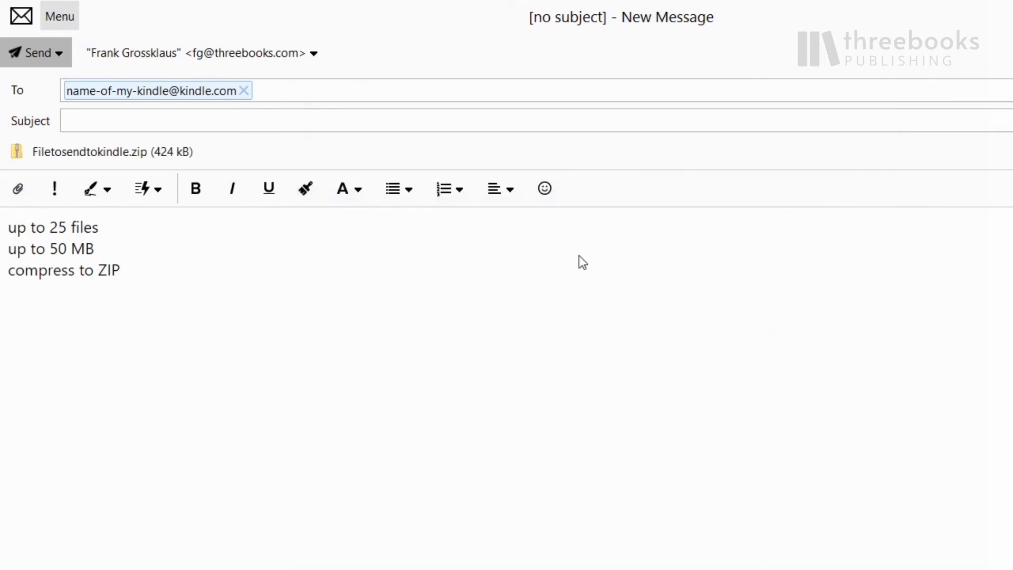
{"action": "mouse_move", "coordinate": [119, 160]}
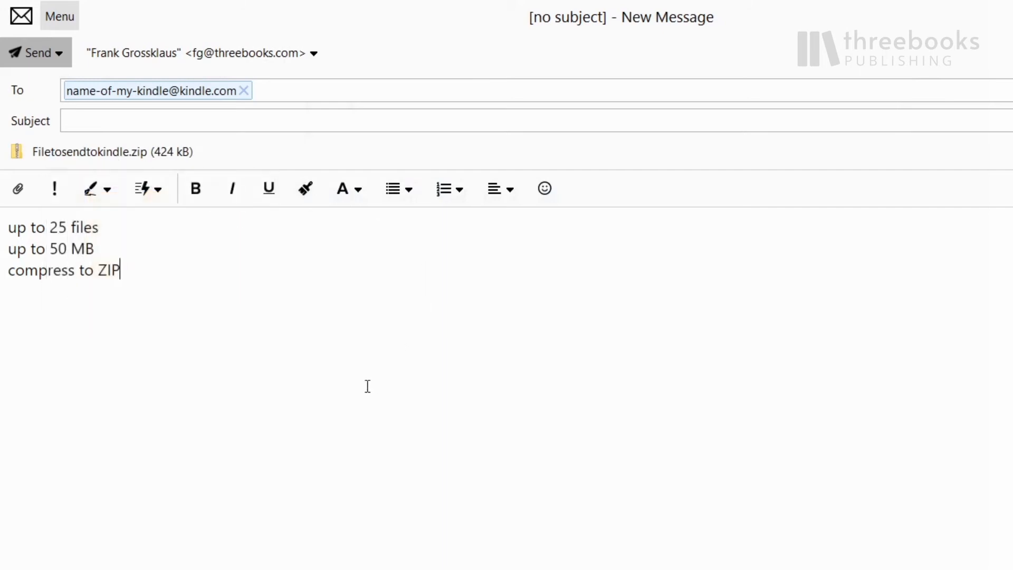
{"action": "mouse_move", "coordinate": [18, 188]}
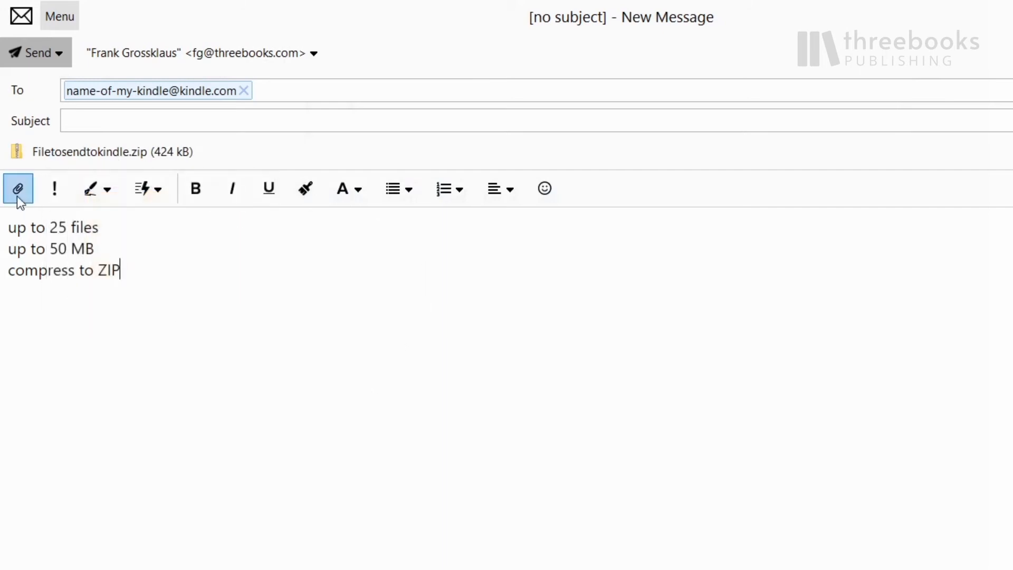
{"action": "left_click", "coordinate": [18, 187]}
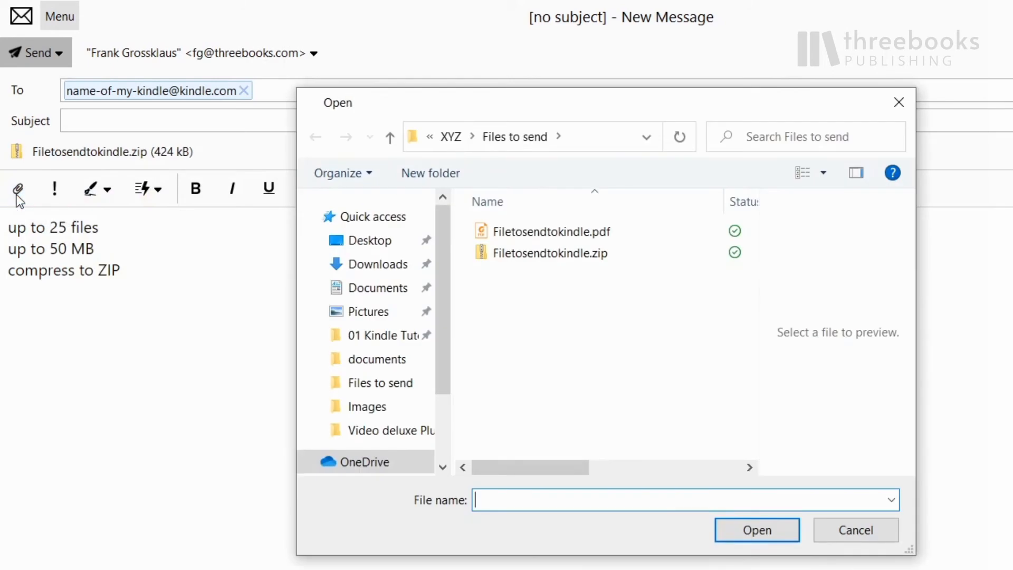
{"action": "mouse_move", "coordinate": [551, 231]}
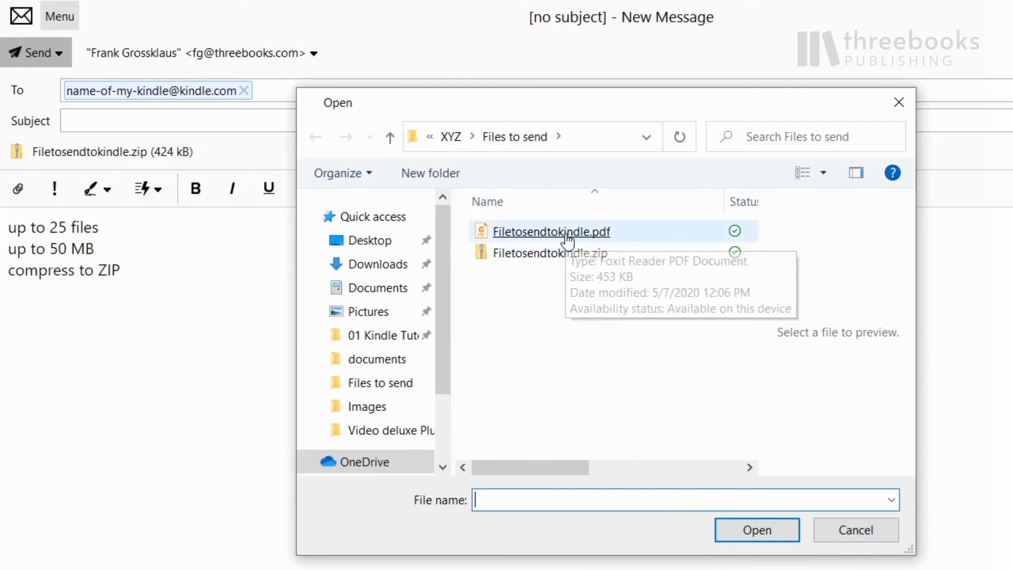
{"action": "left_click", "coordinate": [550, 231]}
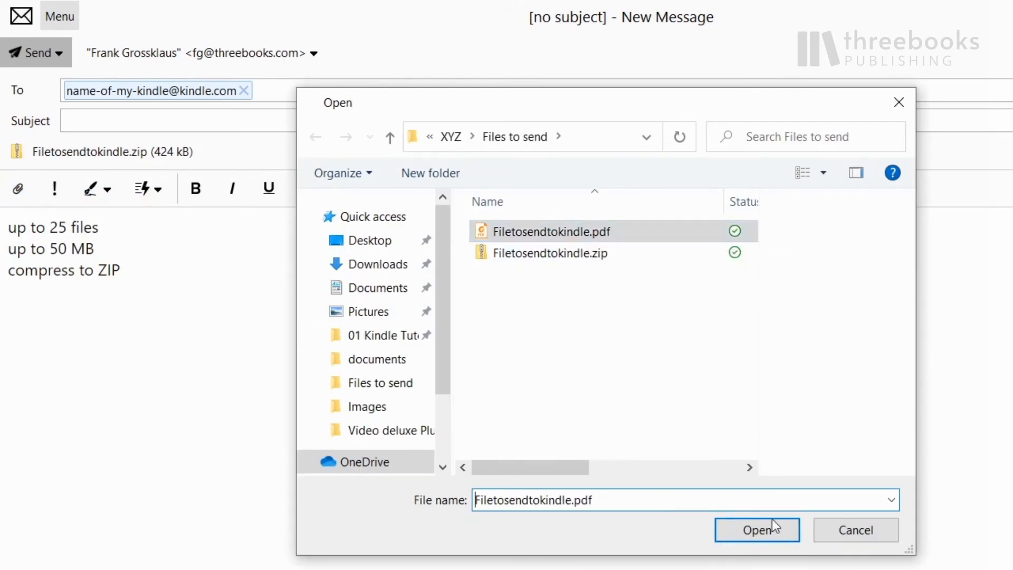
{"action": "left_click", "coordinate": [757, 529]}
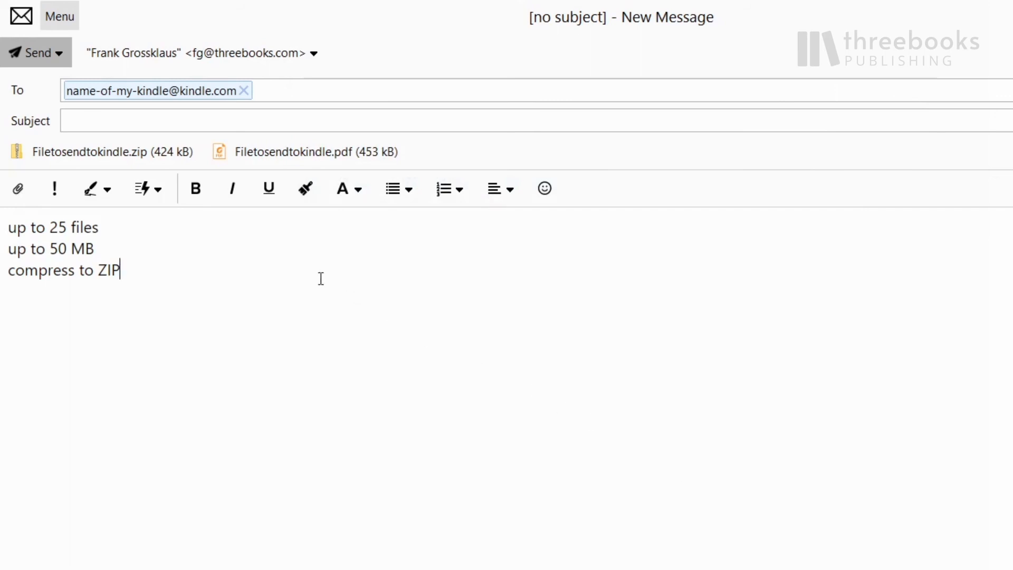
{"action": "left_click", "coordinate": [294, 151]}
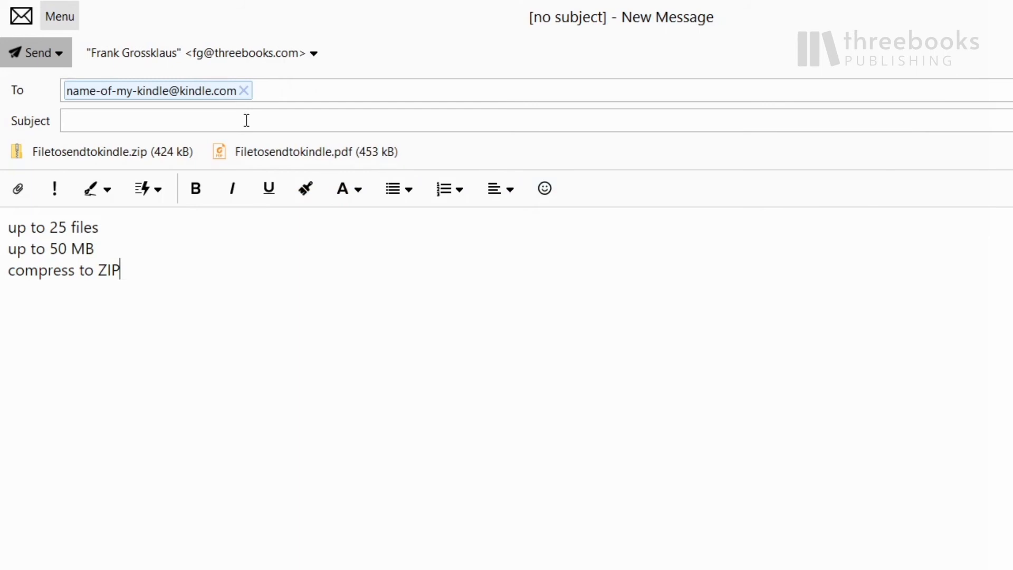
Enter 'Convert' as the message subject
{"action": "type", "text": "Co"}
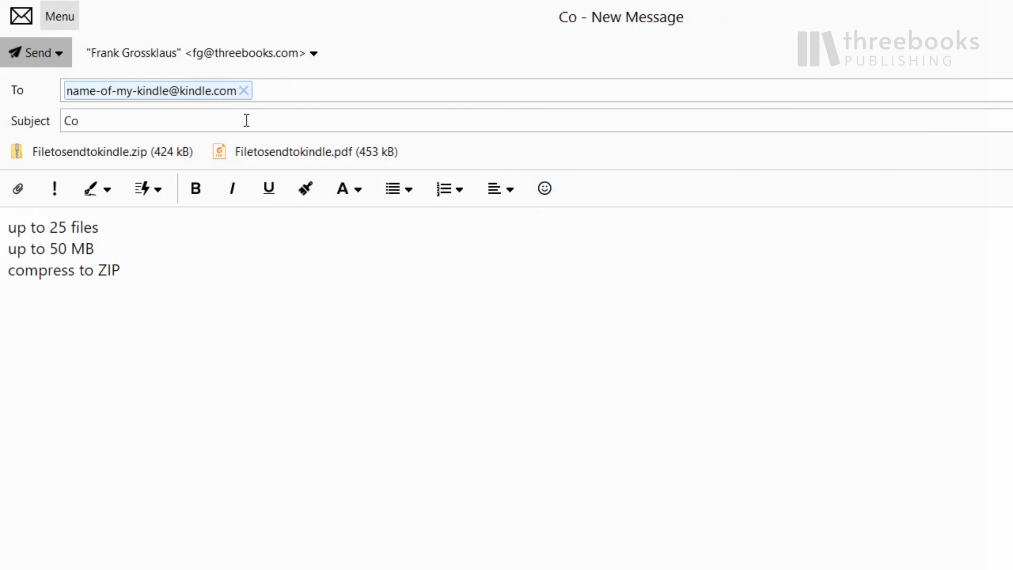
{"action": "type", "text": "nvert"}
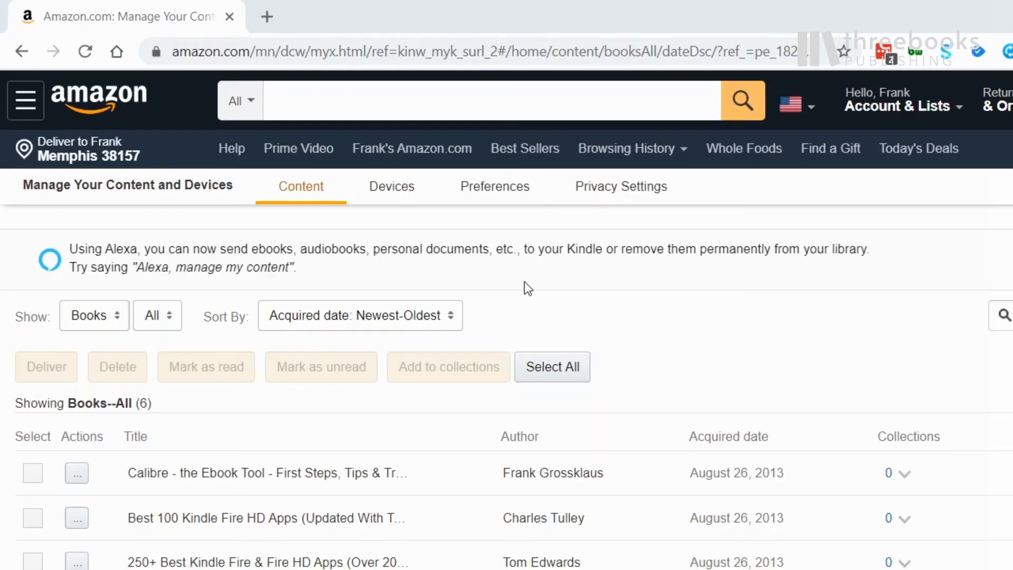
{"action": "mouse_move", "coordinate": [300, 186]}
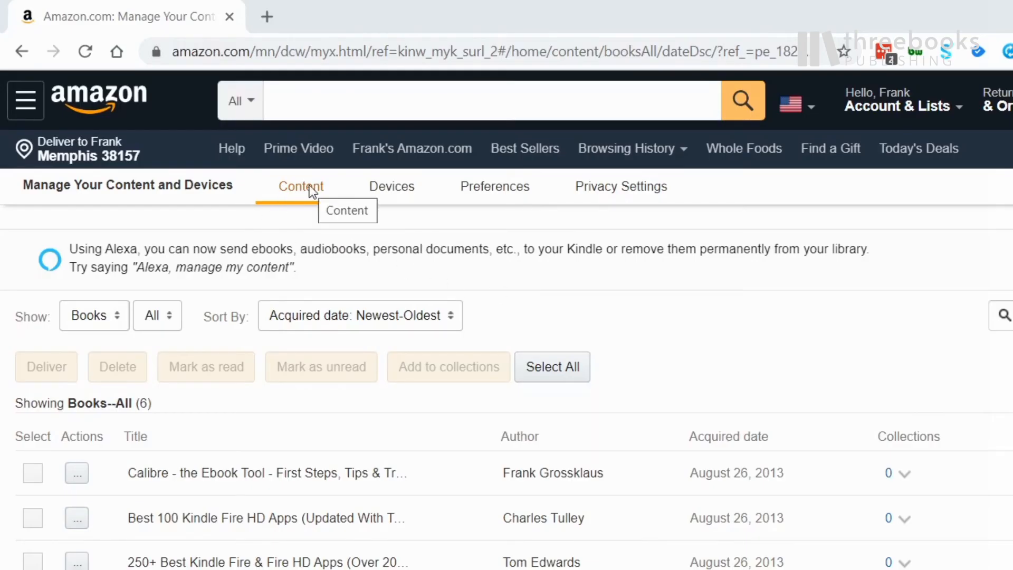
{"action": "mouse_move", "coordinate": [494, 186]}
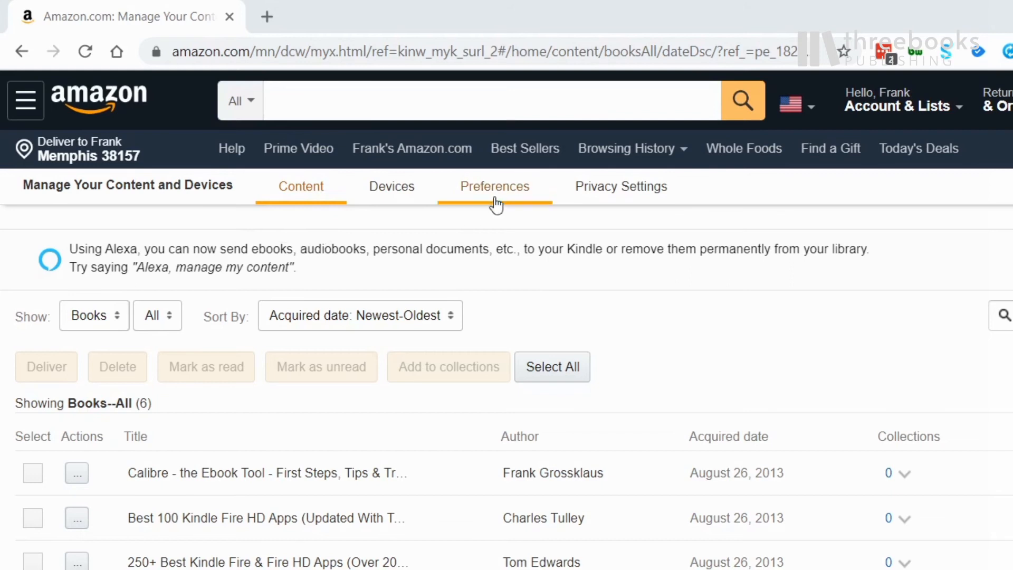
Filter the Content list by Docs to show the two Filetosendtokindle documents
{"action": "left_click", "coordinate": [94, 315]}
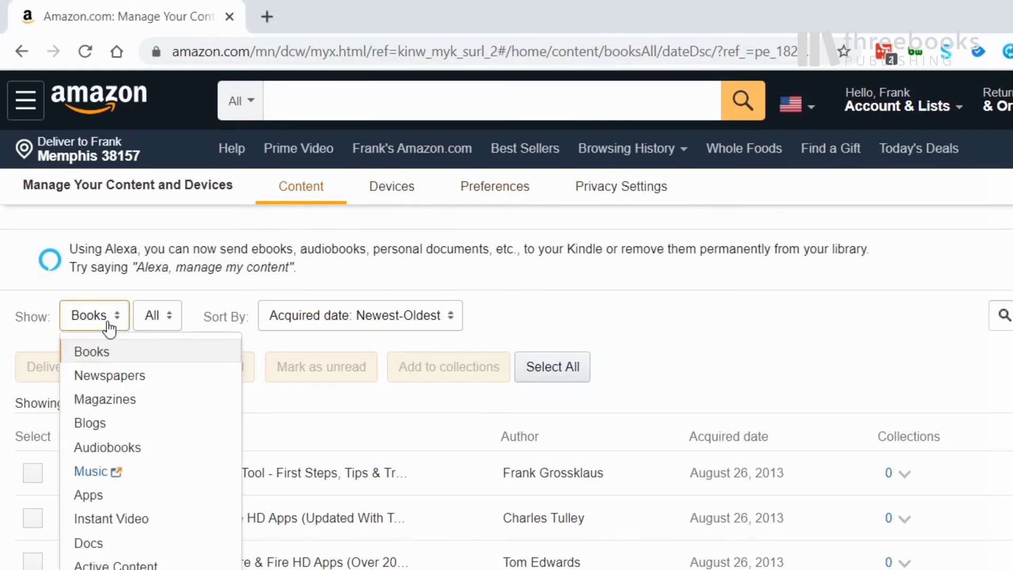
{"action": "left_click", "coordinate": [89, 542]}
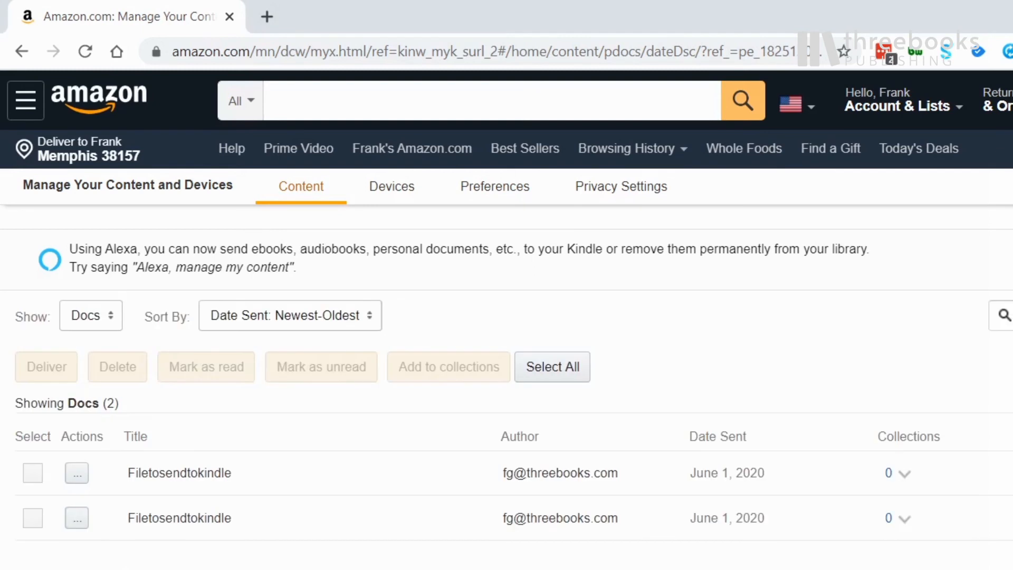
{"action": "mouse_move", "coordinate": [249, 524]}
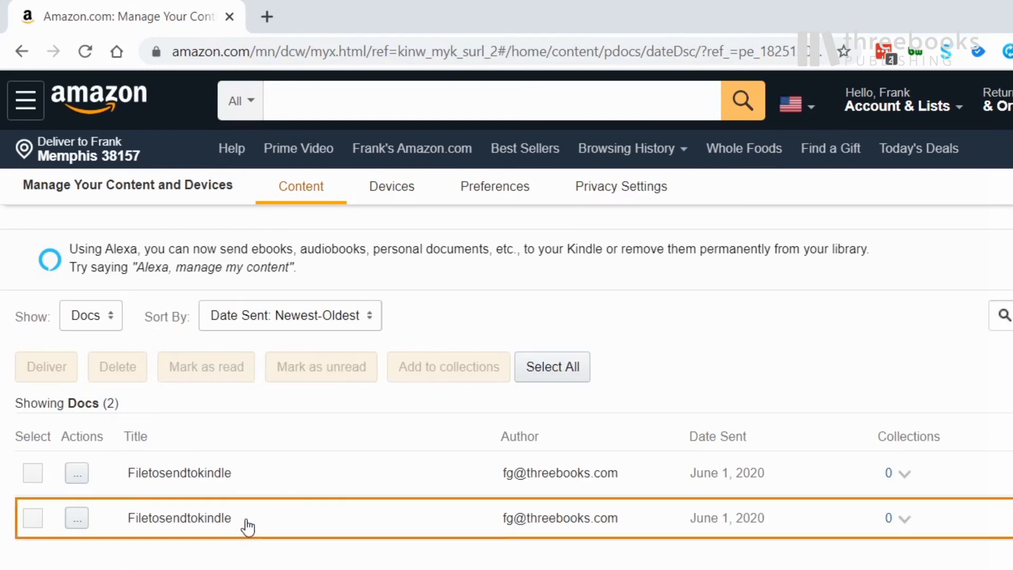
{"action": "mouse_move", "coordinate": [234, 523]}
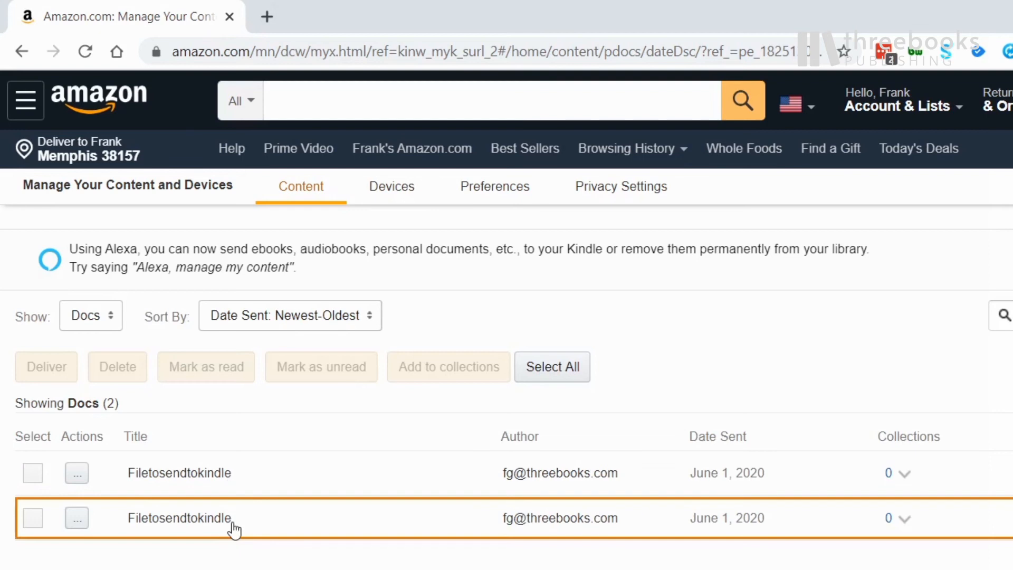
{"action": "mouse_move", "coordinate": [307, 481]}
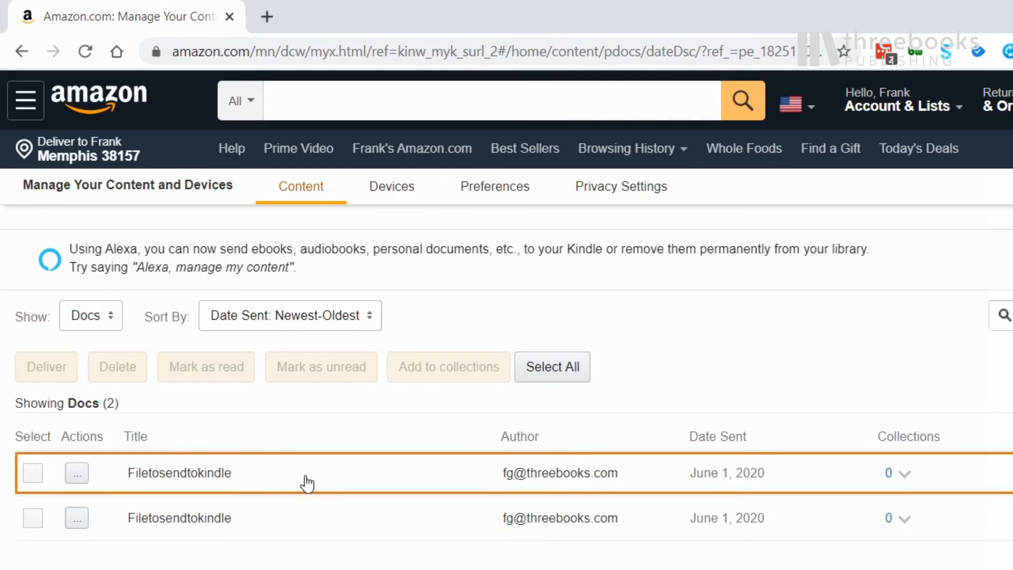
{"action": "mouse_move", "coordinate": [317, 475]}
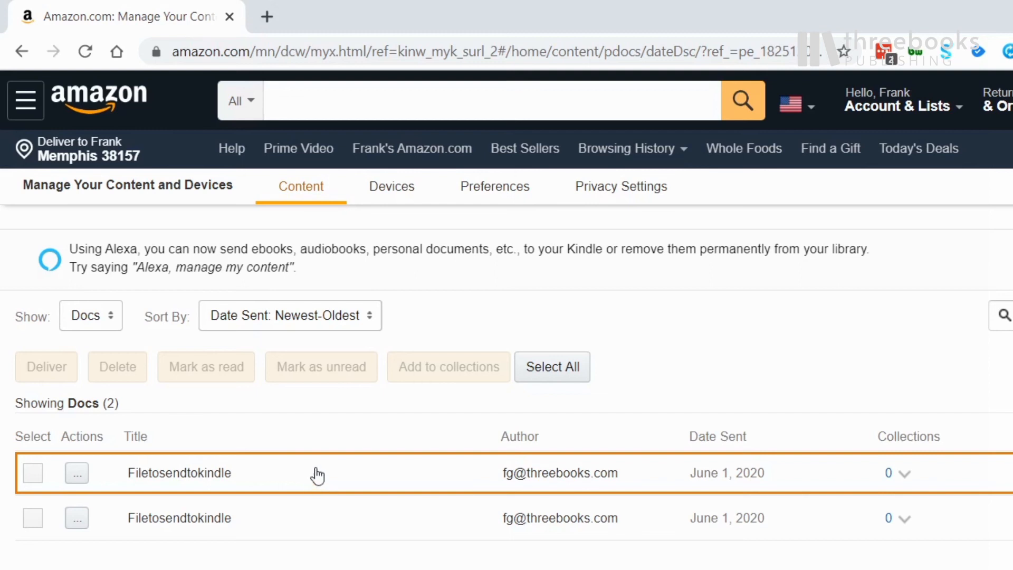
{"action": "mouse_move", "coordinate": [811, 352]}
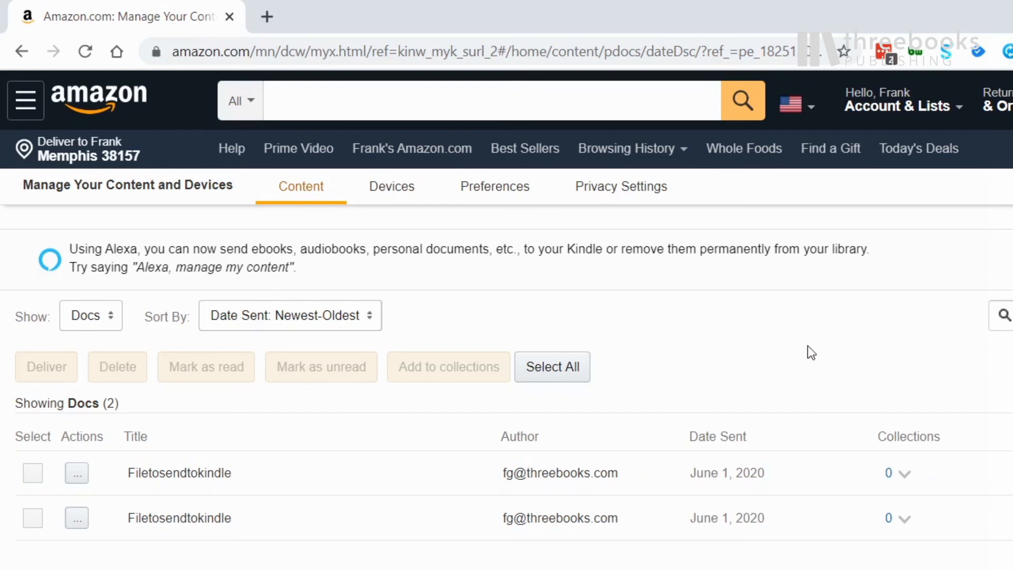